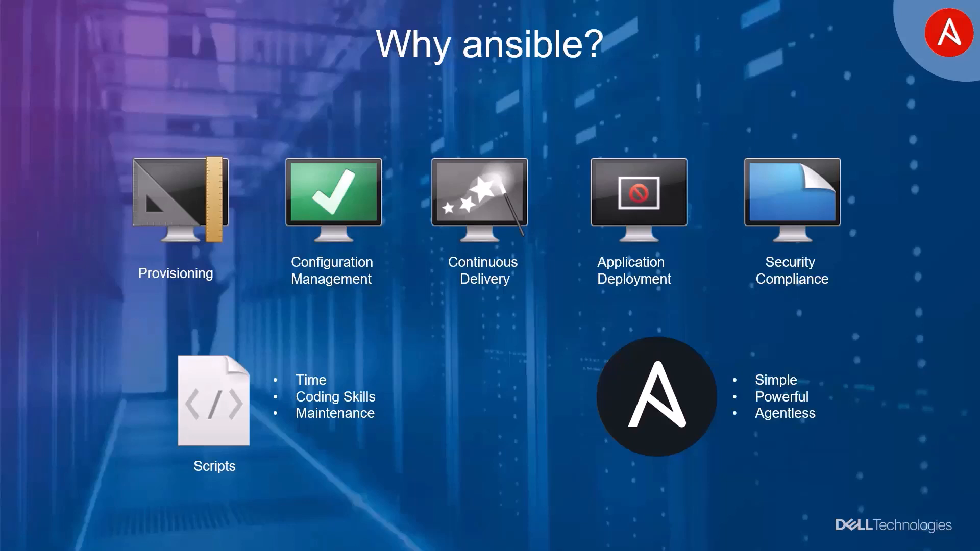
Leave the PowerPoint slide show and bring up Notepad++ with master_playbook.yaml.
{"action": "left_click", "coordinate": [620, 536]}
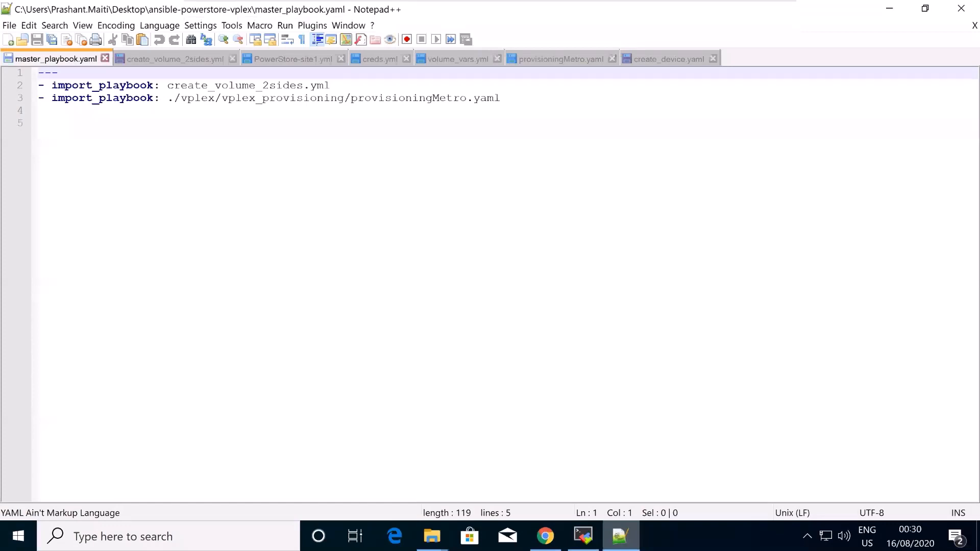
{"action": "mouse_move", "coordinate": [478, 436]}
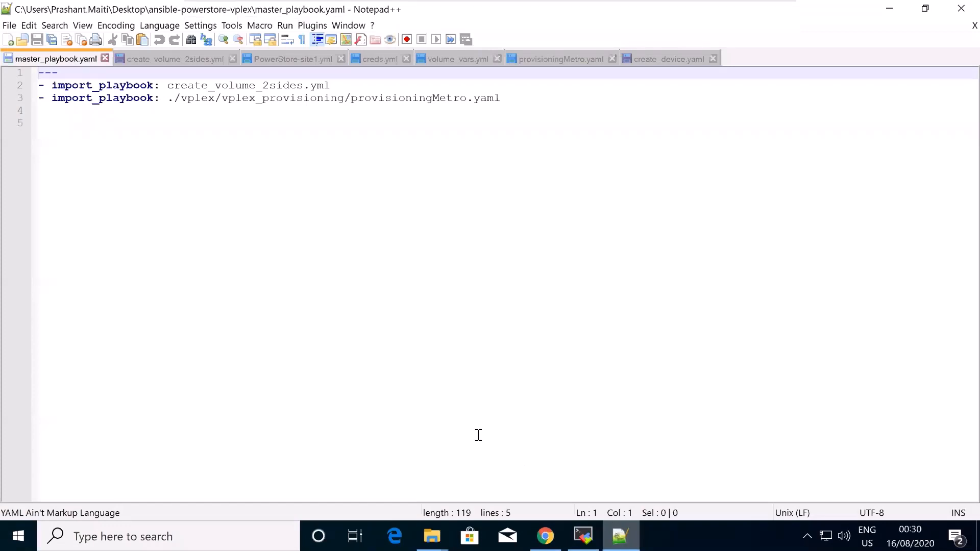
{"action": "mouse_move", "coordinate": [126, 135]}
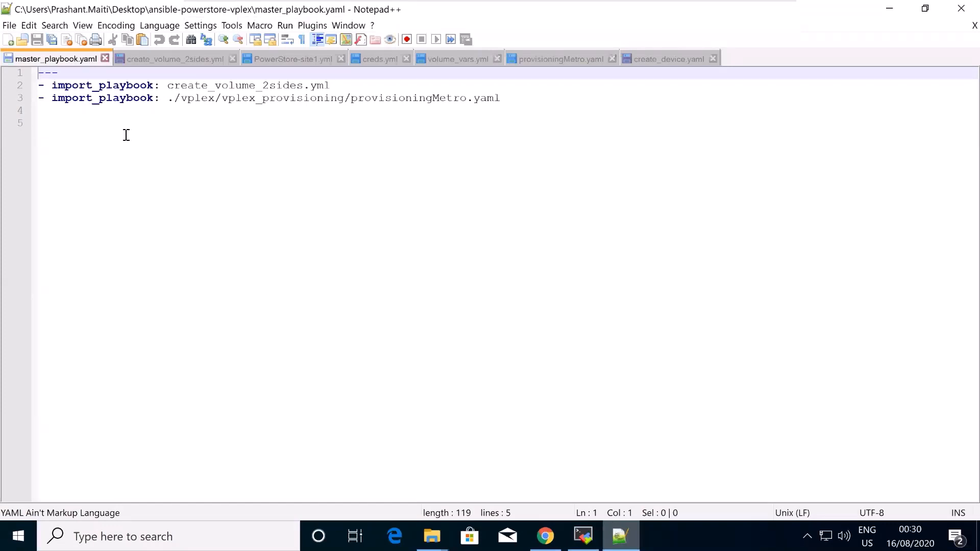
{"action": "mouse_move", "coordinate": [303, 94]}
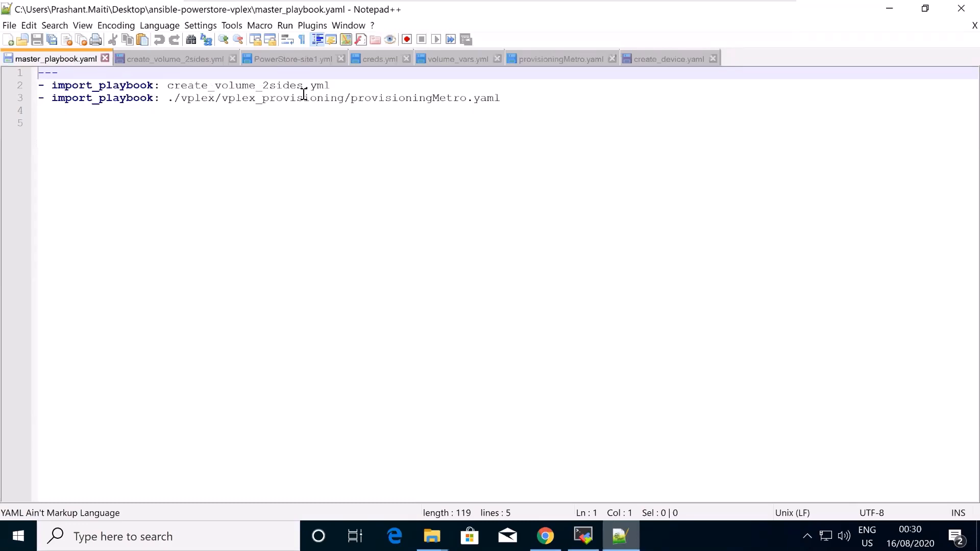
{"action": "mouse_move", "coordinate": [208, 64]}
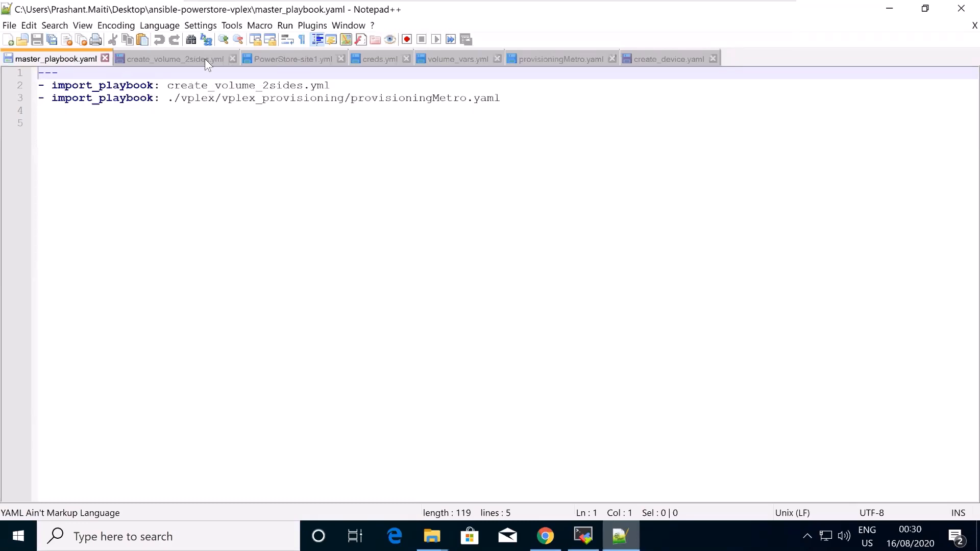
Switch to the create_volume_2sides.yml playbook defining volume creation on two PowerStore sites.
{"action": "left_click", "coordinate": [175, 59]}
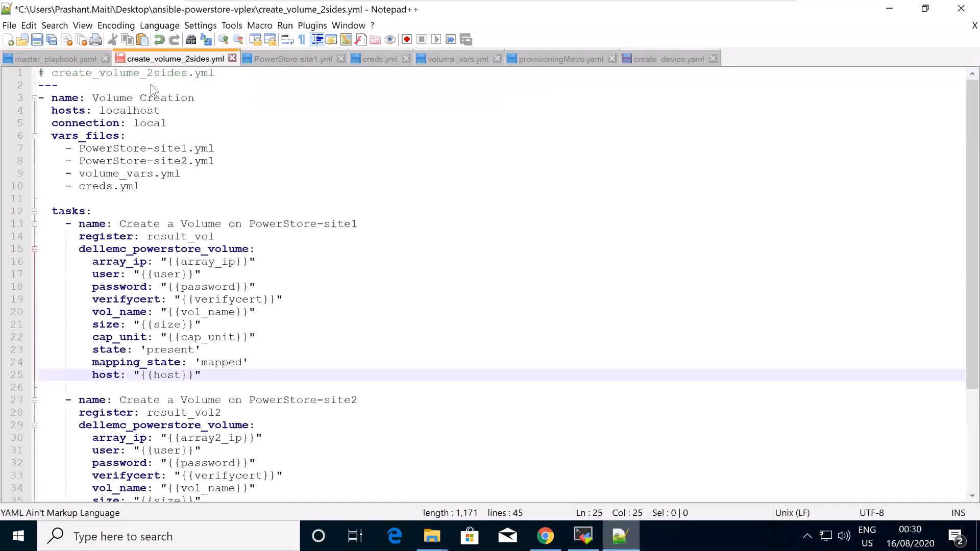
{"action": "mouse_move", "coordinate": [159, 129]}
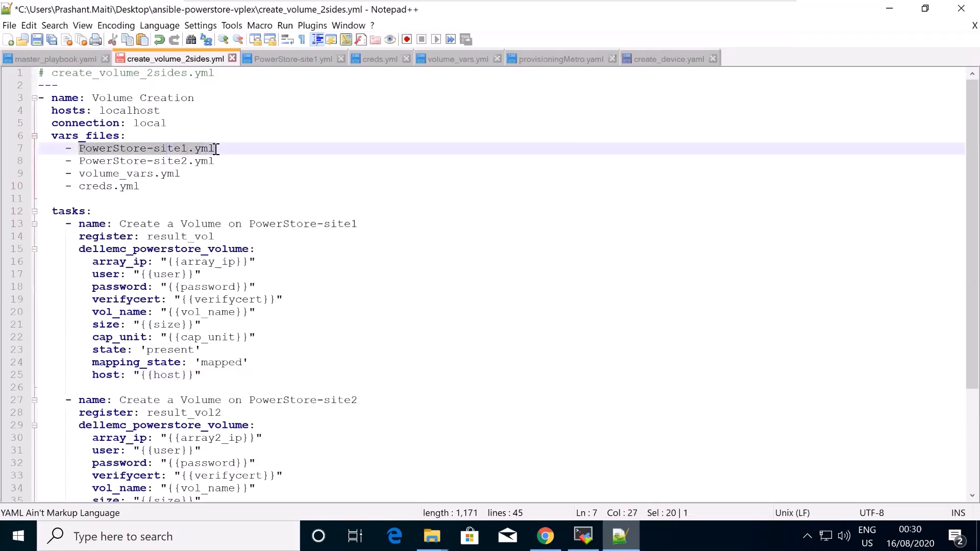
{"action": "mouse_move", "coordinate": [249, 224]}
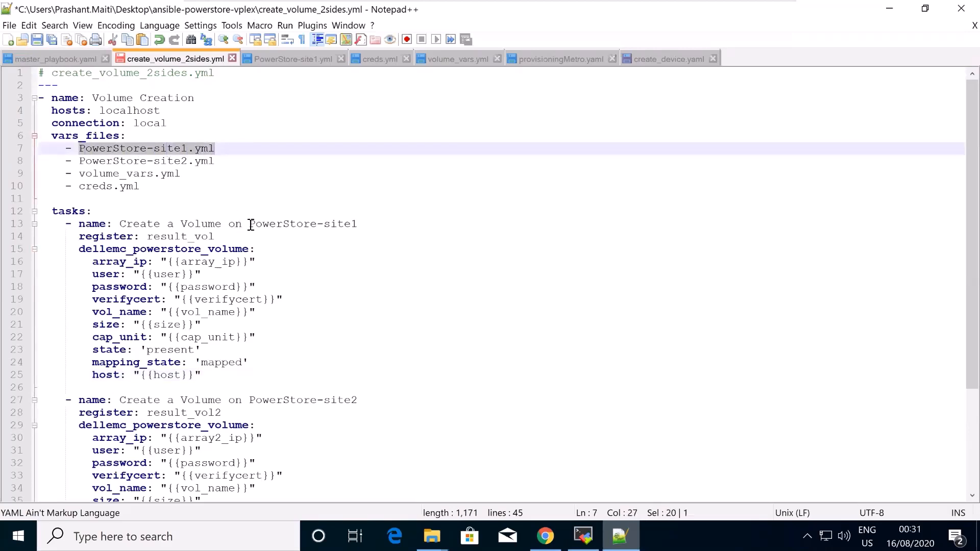
{"action": "double_click", "coordinate": [303, 224]}
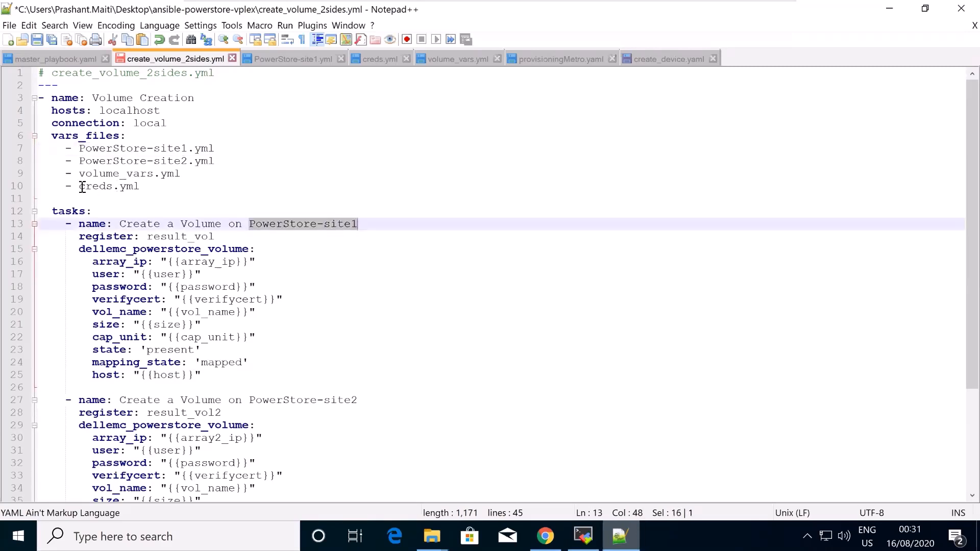
{"action": "double_click", "coordinate": [110, 186]}
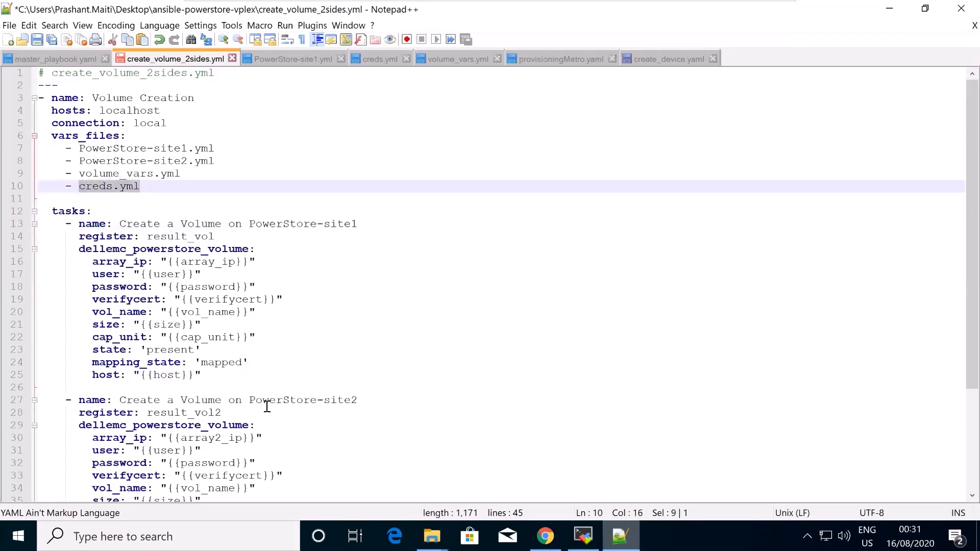
{"action": "mouse_move", "coordinate": [280, 398]}
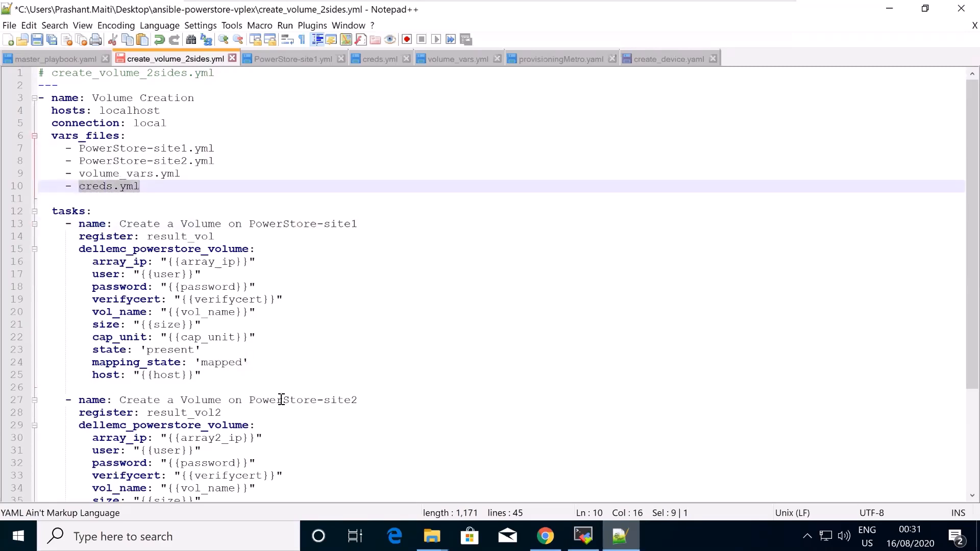
{"action": "double_click", "coordinate": [304, 400]}
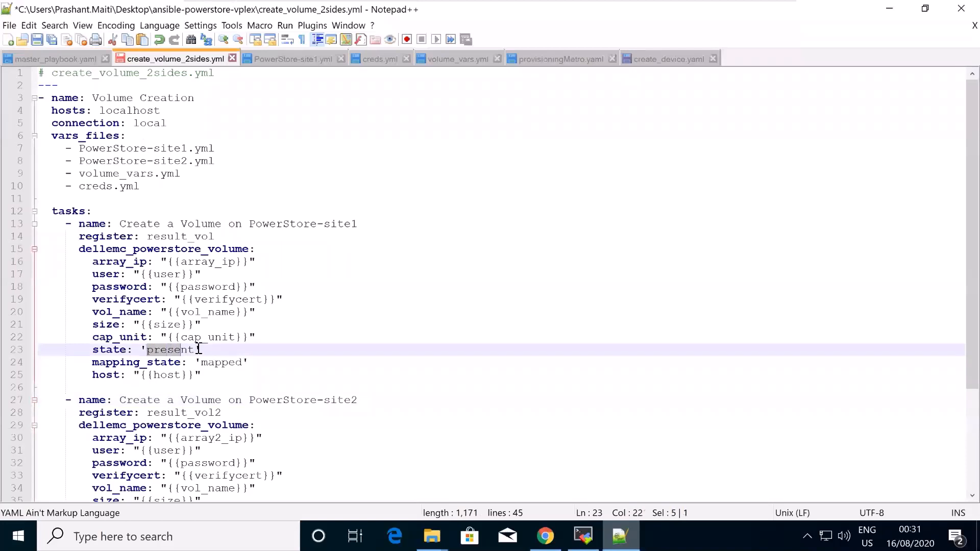
{"action": "double_click", "coordinate": [169, 349]}
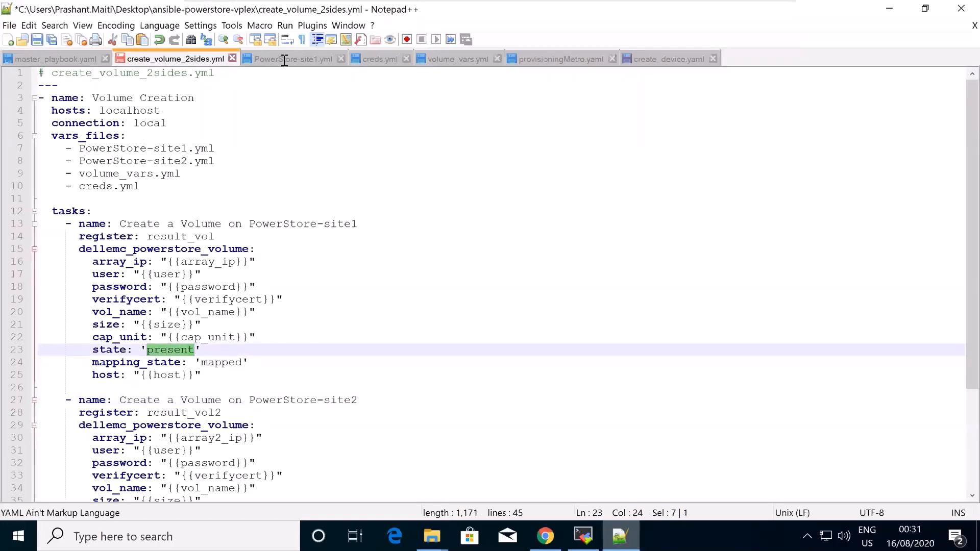
Review PowerStore-site1.yml, encrypted creds.yml and volume_vars.yml, highlighting the size value.
{"action": "left_click", "coordinate": [293, 59]}
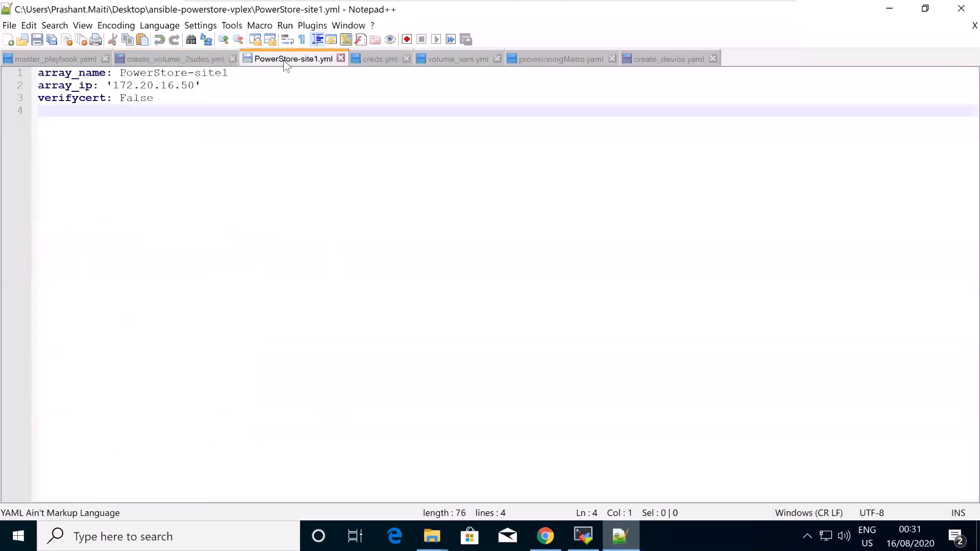
{"action": "mouse_move", "coordinate": [269, 88]}
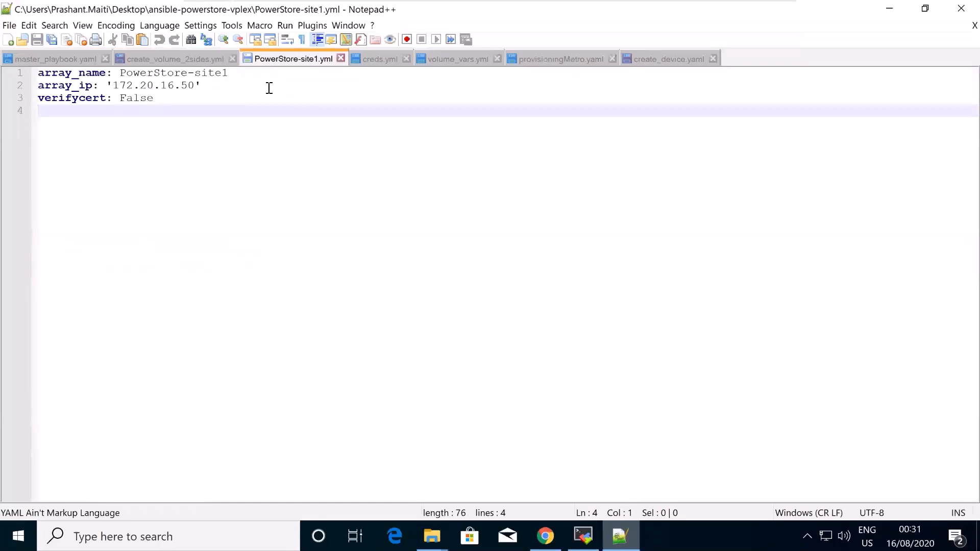
{"action": "mouse_move", "coordinate": [369, 67]}
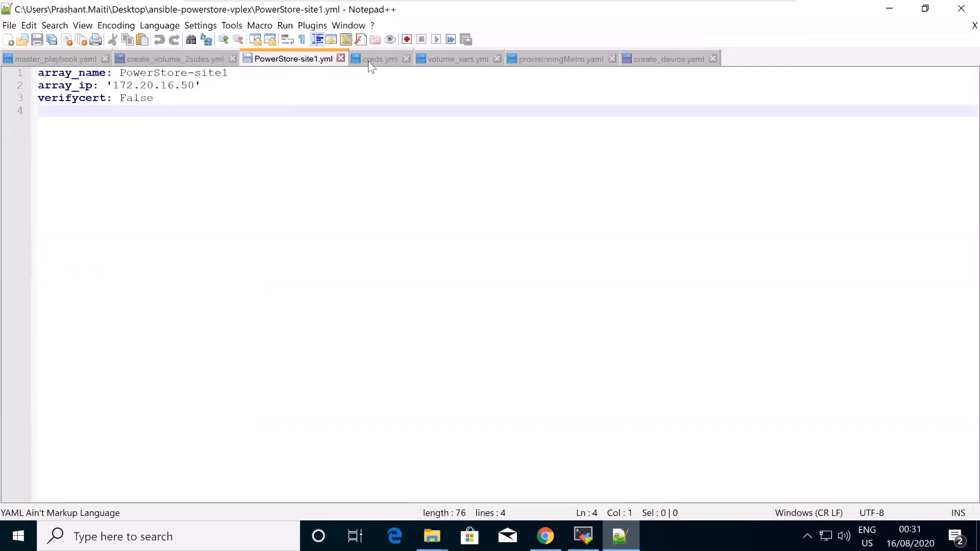
{"action": "left_click", "coordinate": [378, 59]}
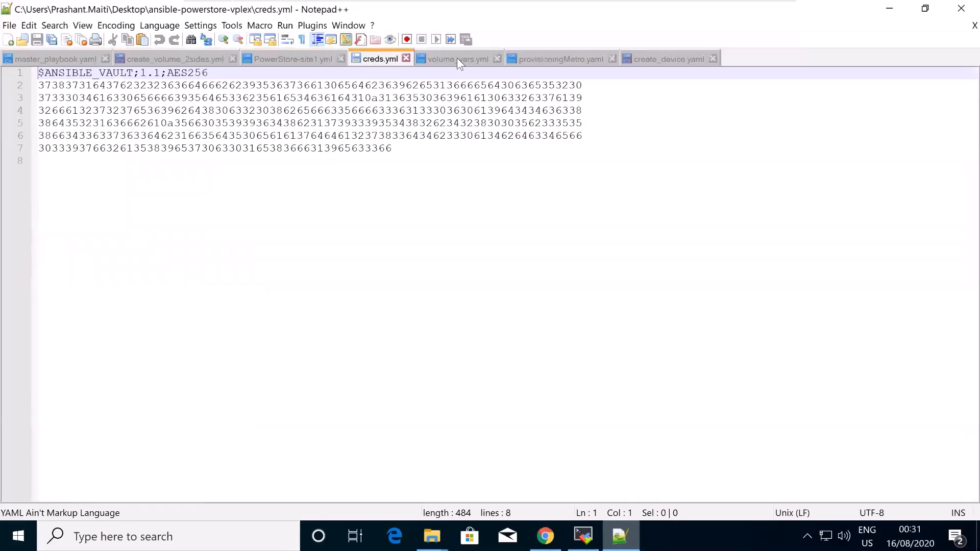
{"action": "left_click", "coordinate": [456, 59]}
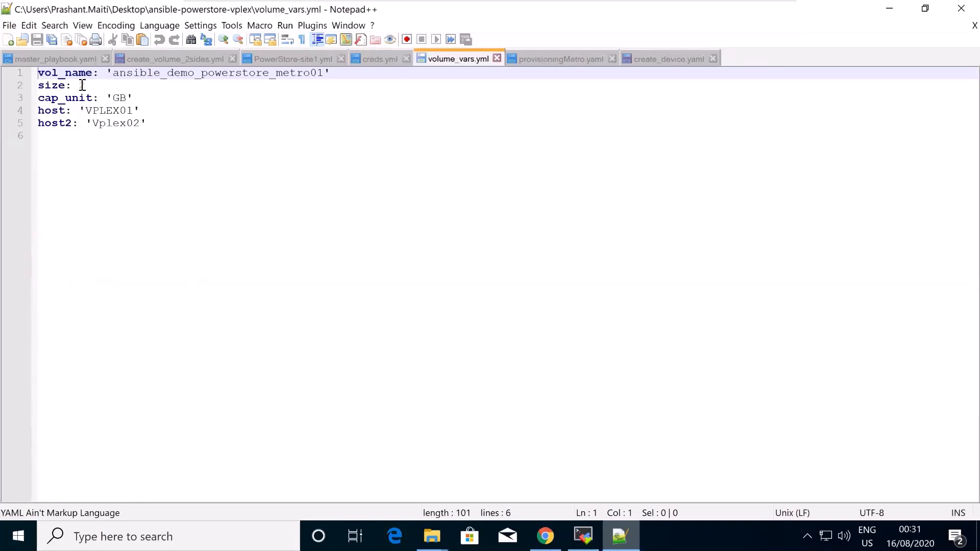
{"action": "left_click", "coordinate": [82, 85]}
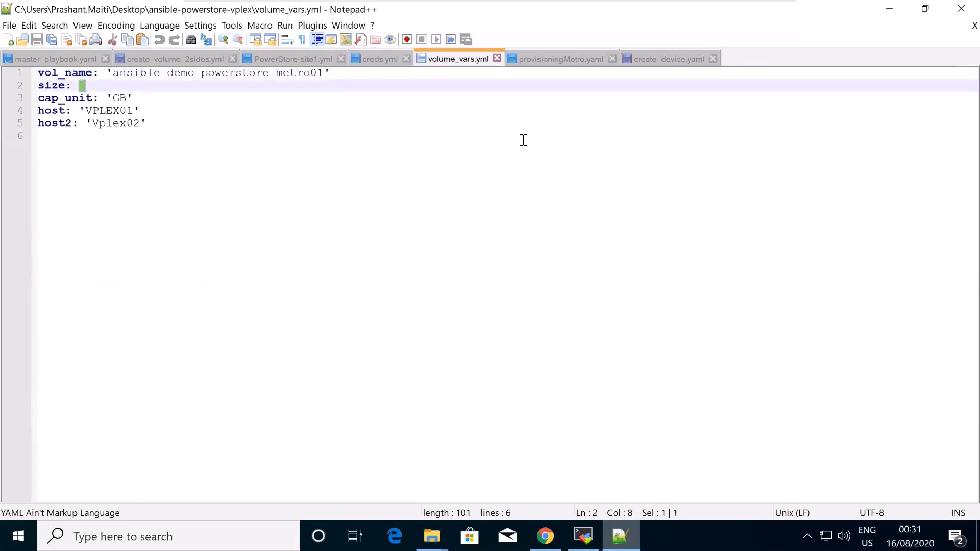
{"action": "mouse_move", "coordinate": [557, 67]}
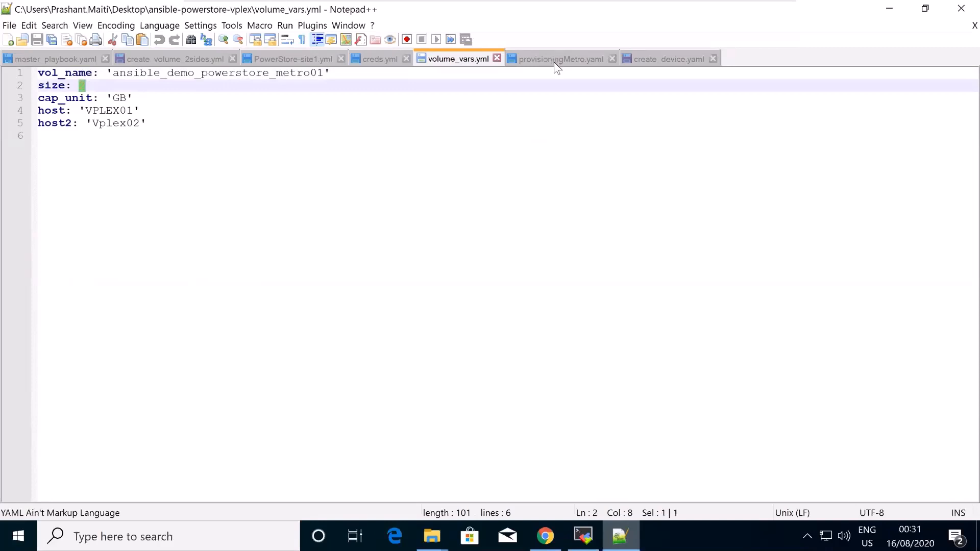
Review the provisioningMetro.yaml playbook listing eleven included VPLEX task files.
{"action": "left_click", "coordinate": [560, 58]}
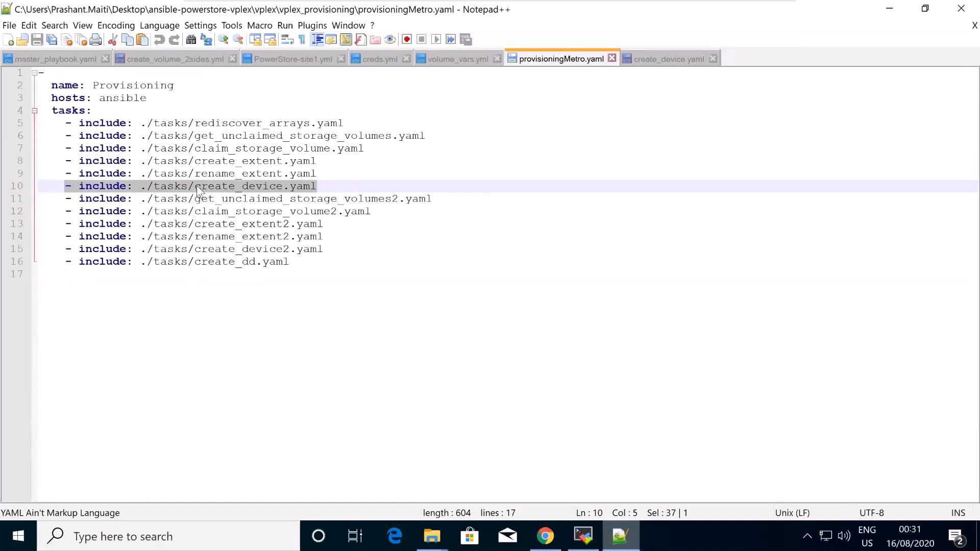
{"action": "mouse_move", "coordinate": [309, 187]}
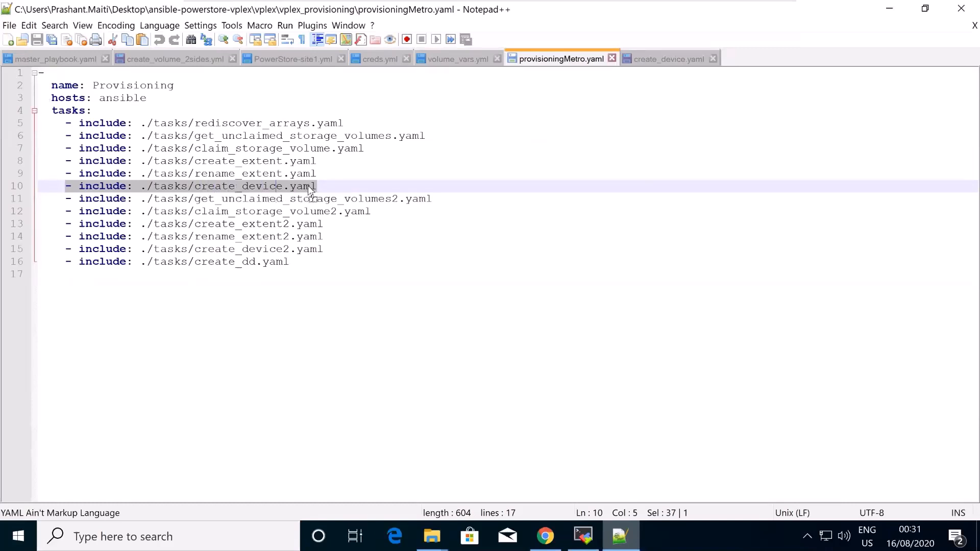
{"action": "mouse_move", "coordinate": [317, 190]}
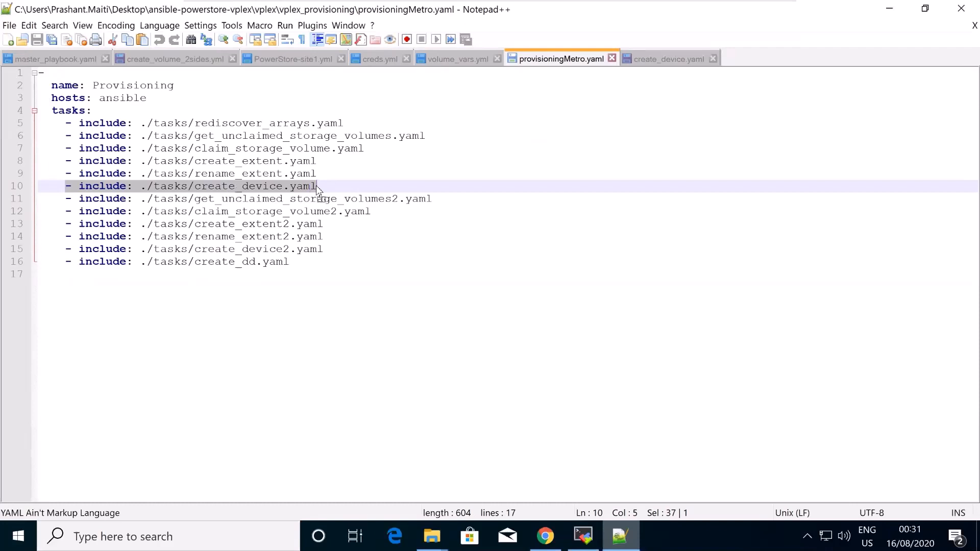
{"action": "left_click", "coordinate": [611, 189]}
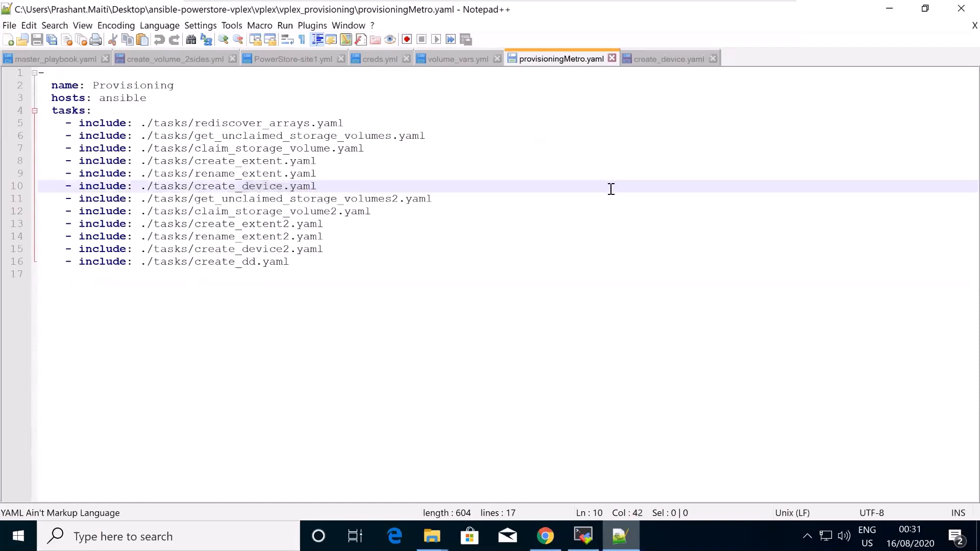
{"action": "mouse_move", "coordinate": [653, 67]}
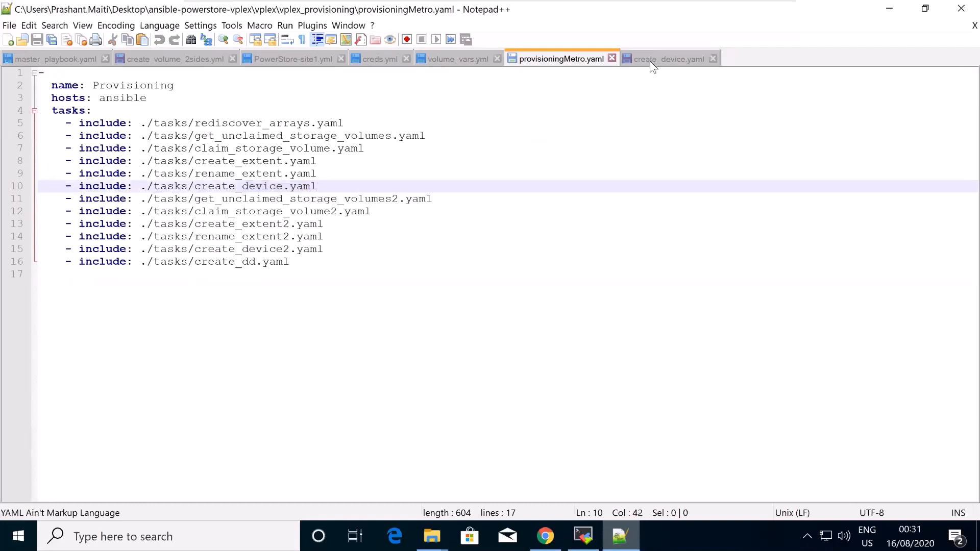
Review the create_device.yaml task file, then minimize Notepad++ to reach the terminal.
{"action": "left_click", "coordinate": [668, 59]}
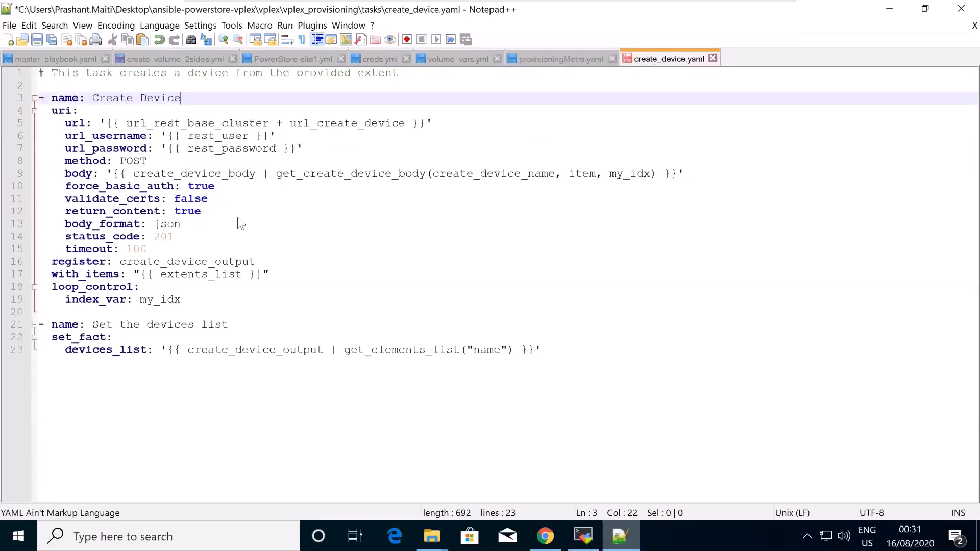
{"action": "mouse_move", "coordinate": [171, 123]}
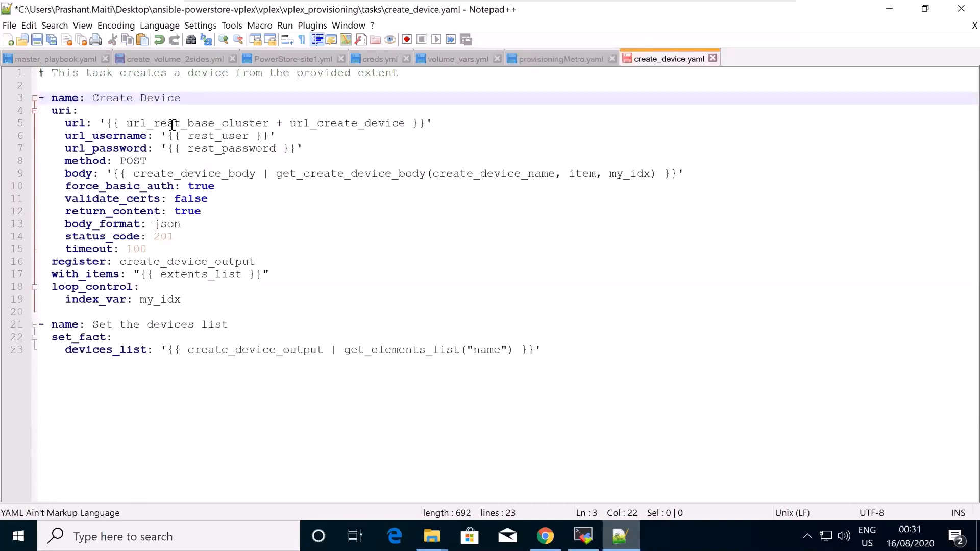
{"action": "mouse_move", "coordinate": [193, 308]}
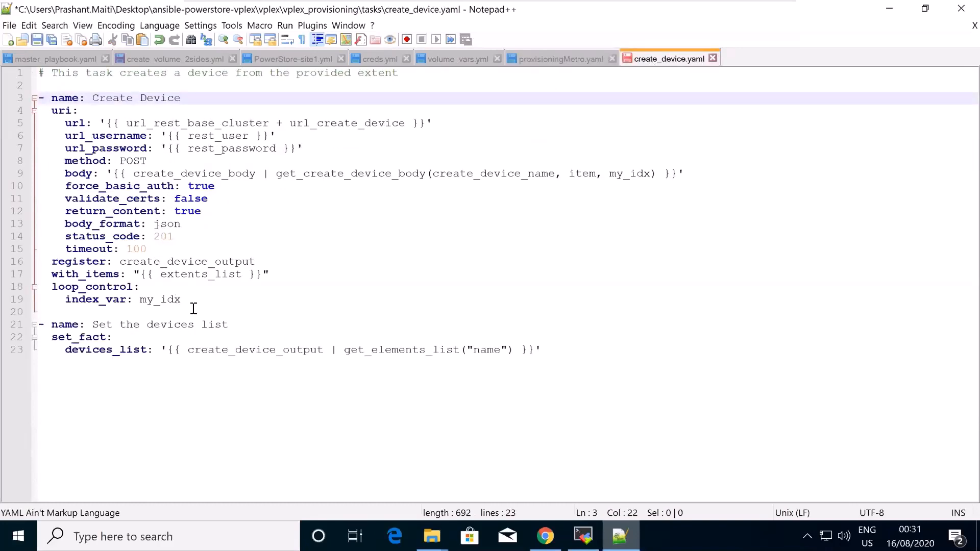
{"action": "mouse_move", "coordinate": [800, 76]}
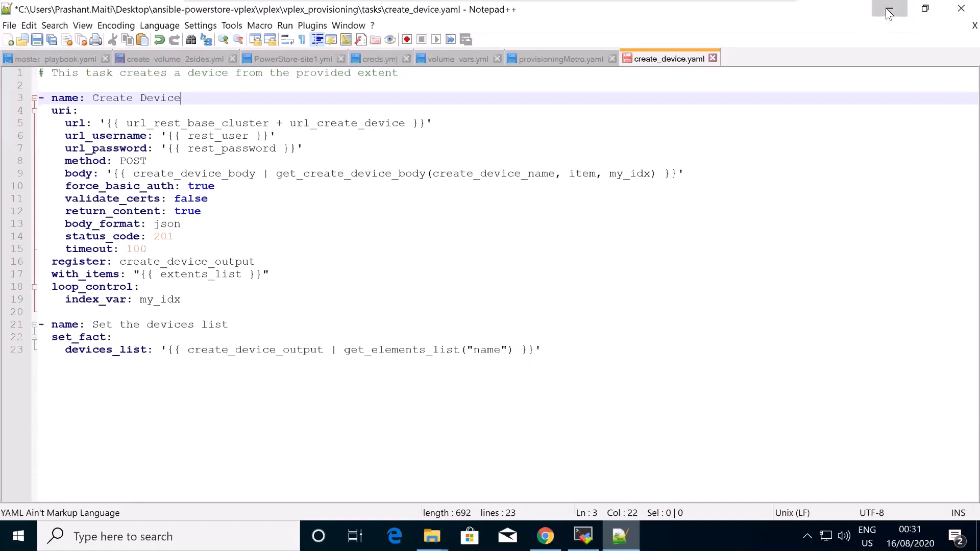
{"action": "left_click", "coordinate": [581, 536]}
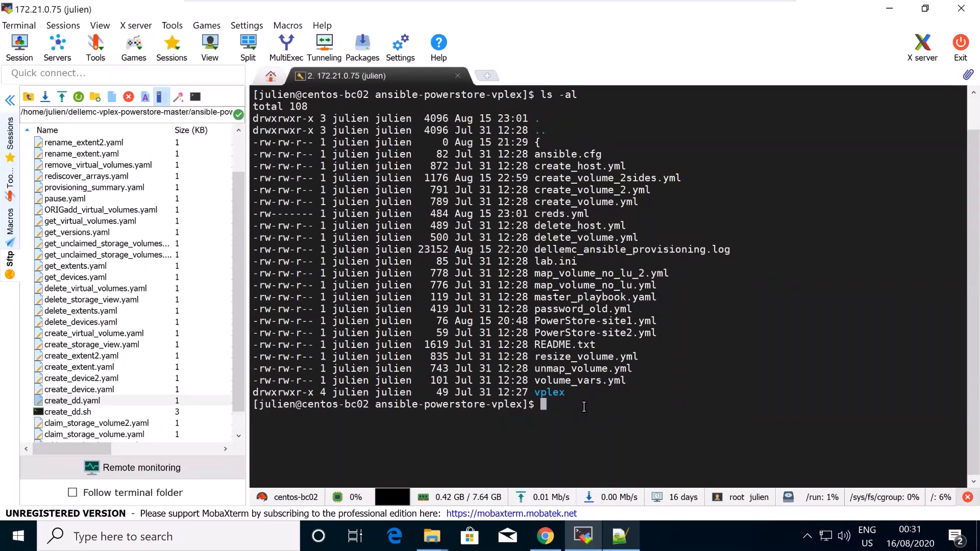
Run ansible-playbook master_playbook.yaml with inventory vplex/vplex_provisioning/inventory.txt.
{"action": "type", "text": "ansible-playbook master_playbook.yaml -i vplex/vplex_provisioning/inventory.txt"}
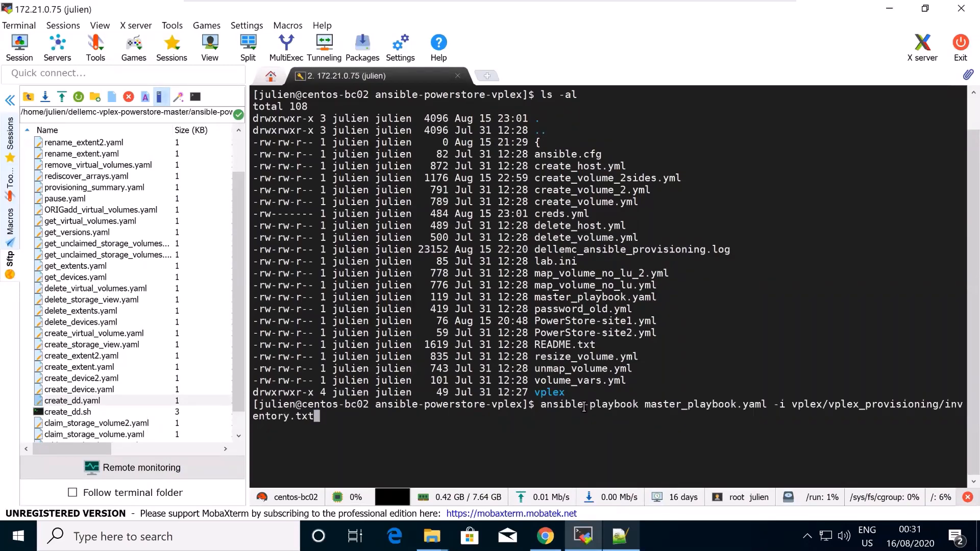
{"action": "key", "text": "Return"}
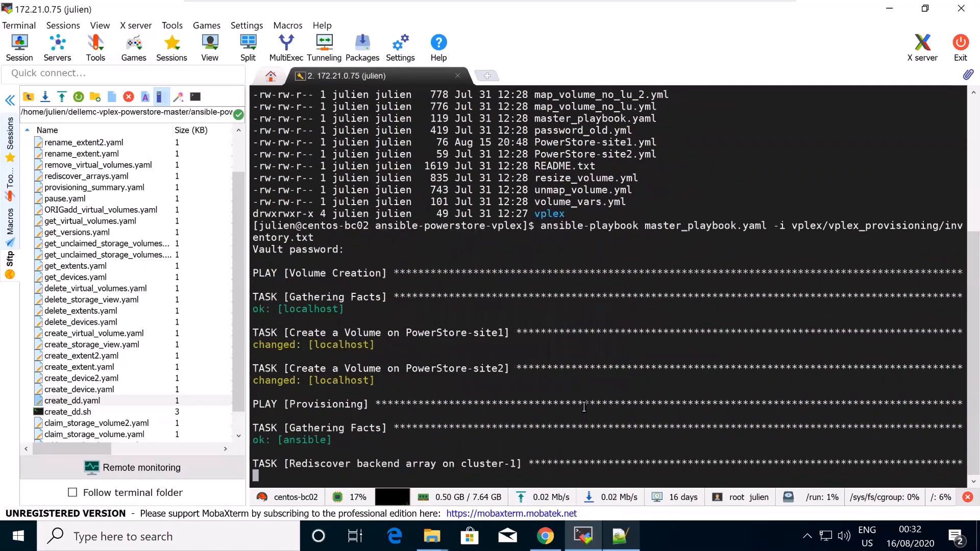
Follow the playbook output to completion, then view the VPLEX map of device_Ansible_dd_vol.
{"action": "scroll", "scroll_direction": "down", "scroll_amount": 3}
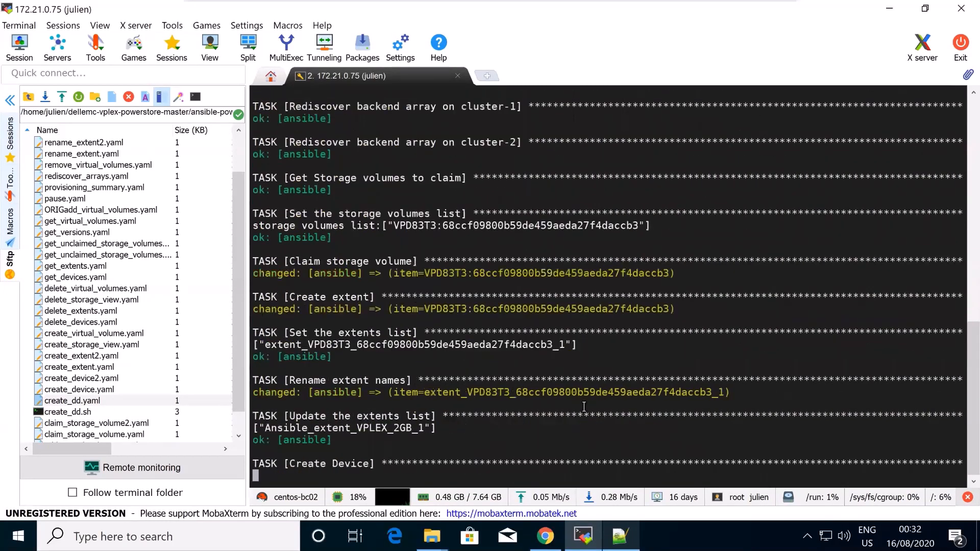
{"action": "scroll", "scroll_direction": "down", "scroll_amount": 3}
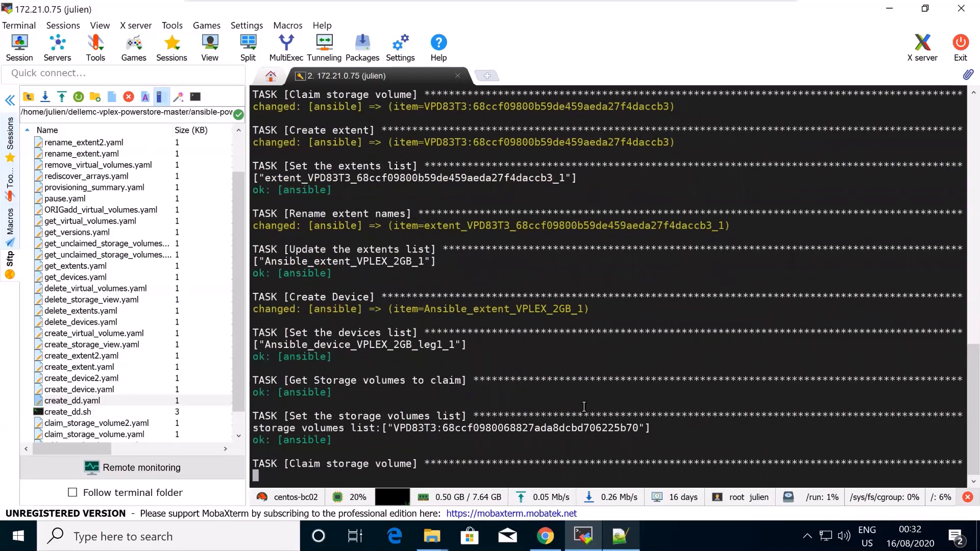
{"action": "scroll", "scroll_direction": "down", "scroll_amount": 3}
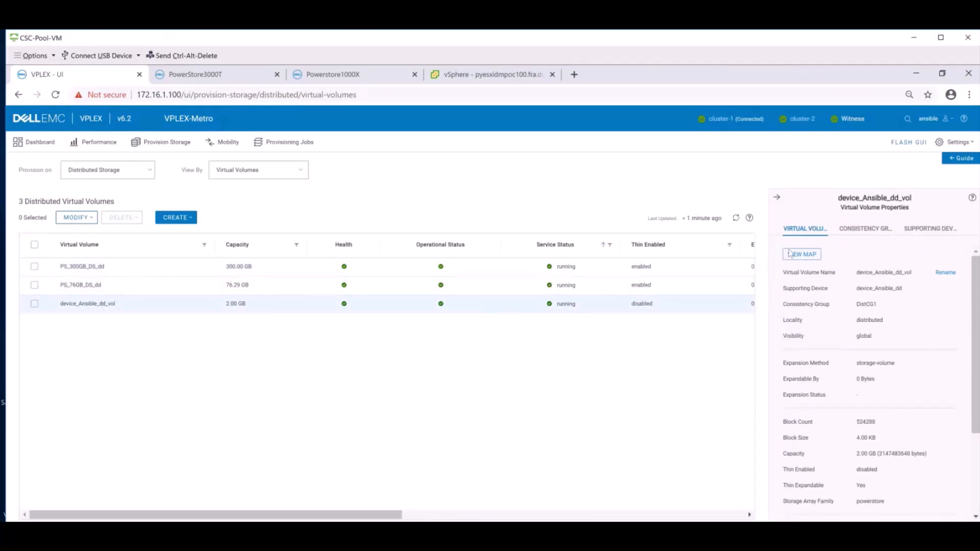
{"action": "left_click", "coordinate": [803, 254]}
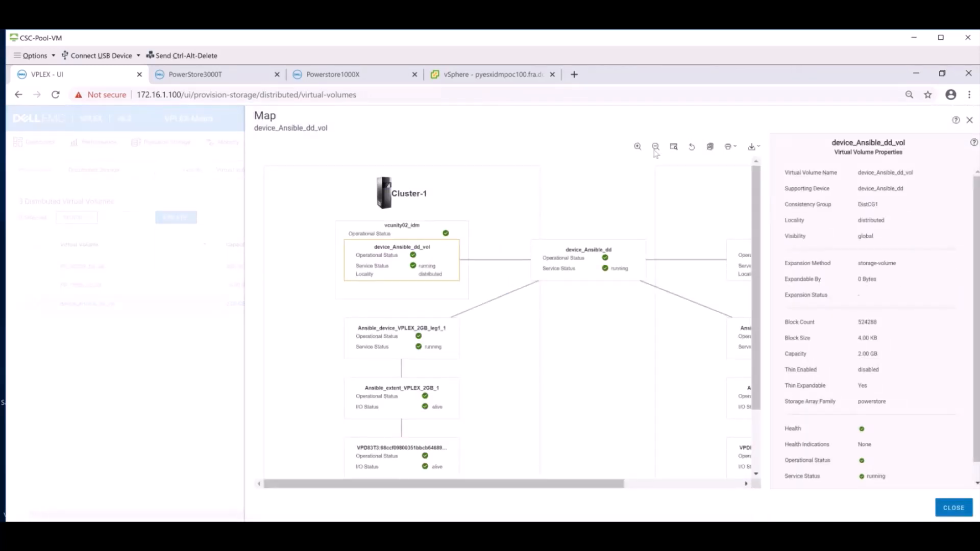
Zoom the map out to show both clusters' legs and PowerStore backing, then close it.
{"action": "left_click", "coordinate": [655, 146]}
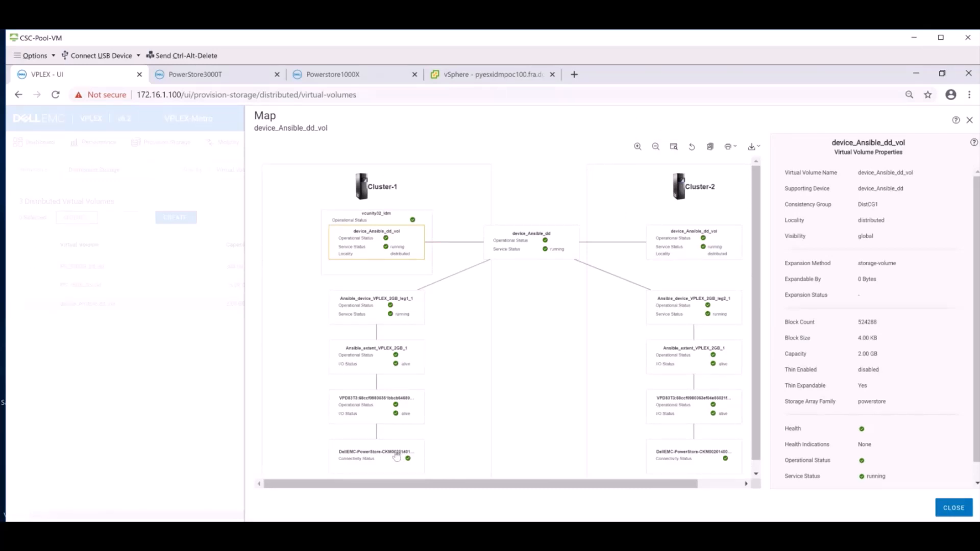
{"action": "mouse_move", "coordinate": [698, 447]}
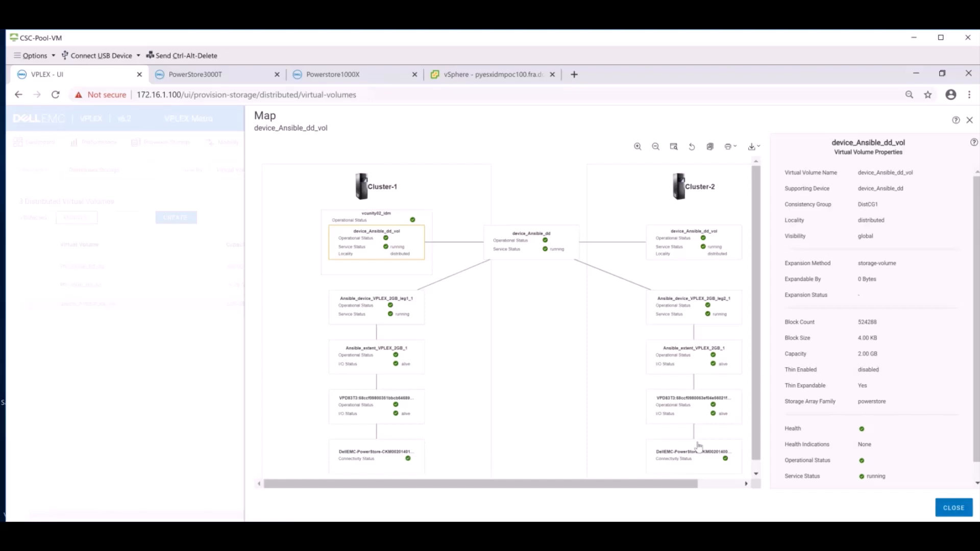
{"action": "mouse_move", "coordinate": [700, 456]}
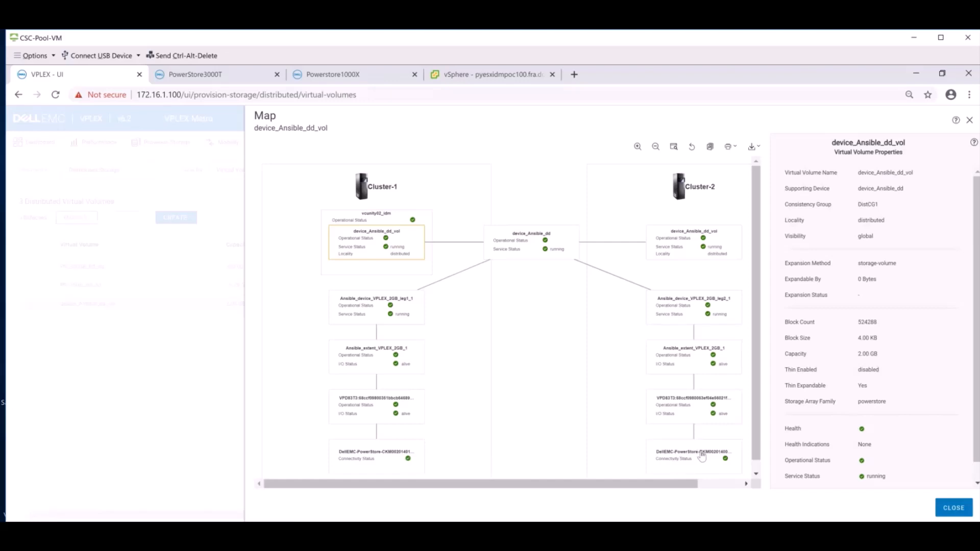
{"action": "mouse_move", "coordinate": [931, 481]}
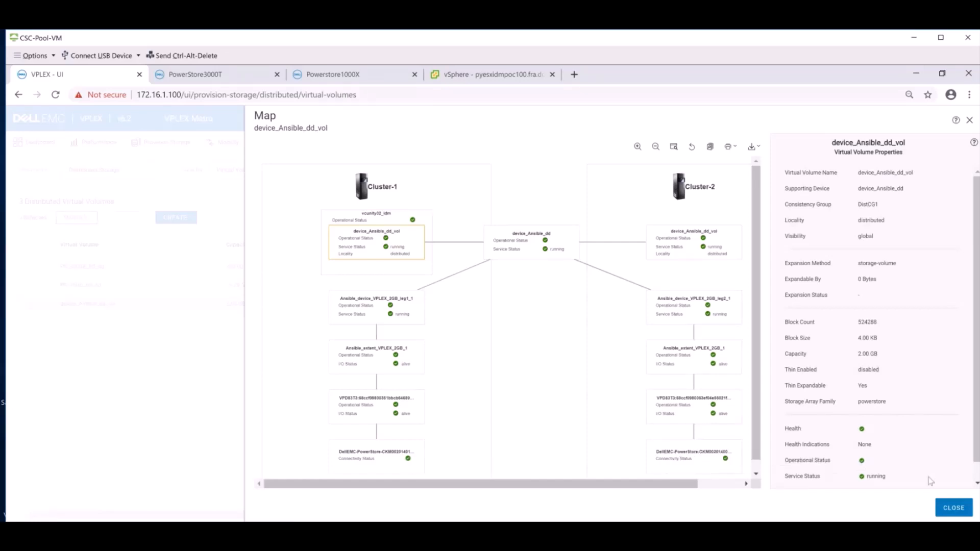
{"action": "left_click", "coordinate": [953, 507]}
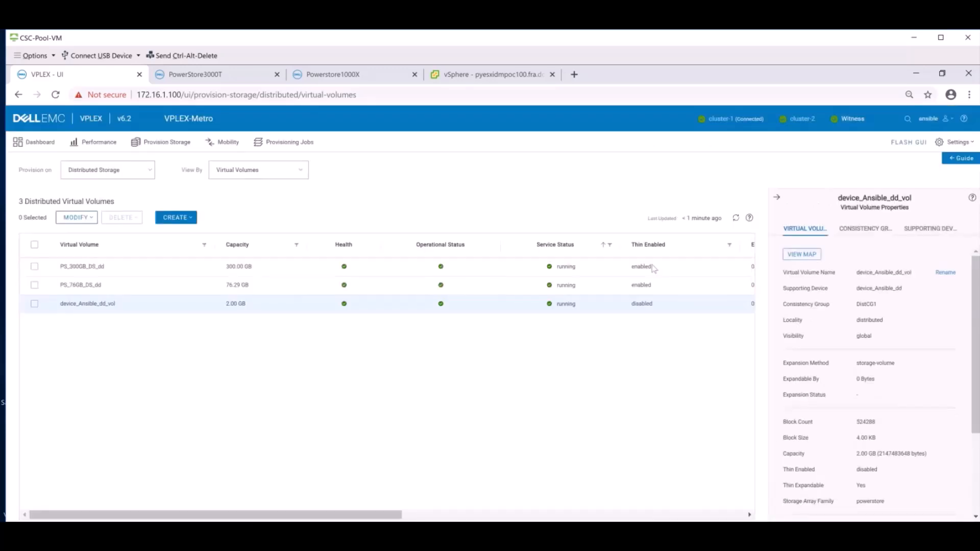
{"action": "mouse_move", "coordinate": [244, 79]}
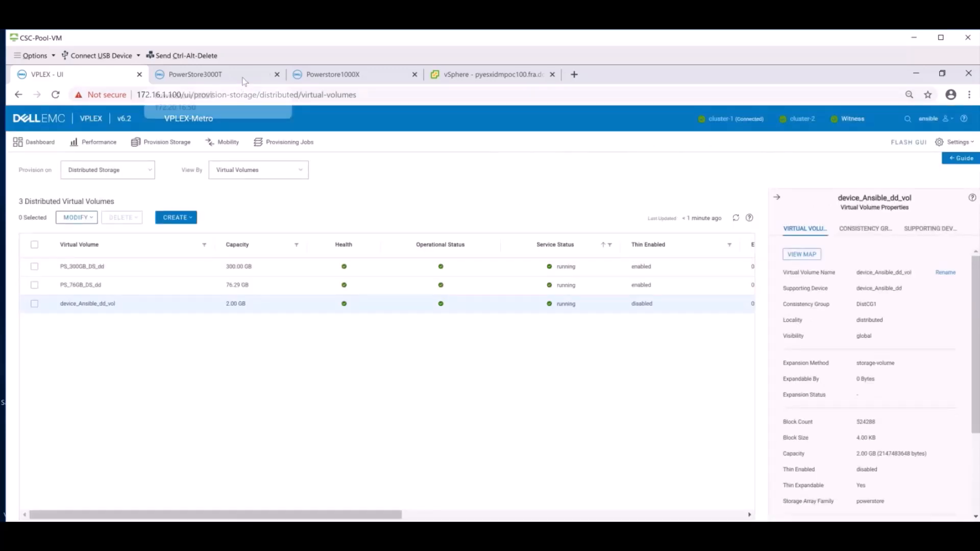
Refresh PowerStore3000T volumes, select the new 2 GB ansible_demo_powerstore_metro01, then move to Powerstore1000X.
{"action": "left_click", "coordinate": [195, 75]}
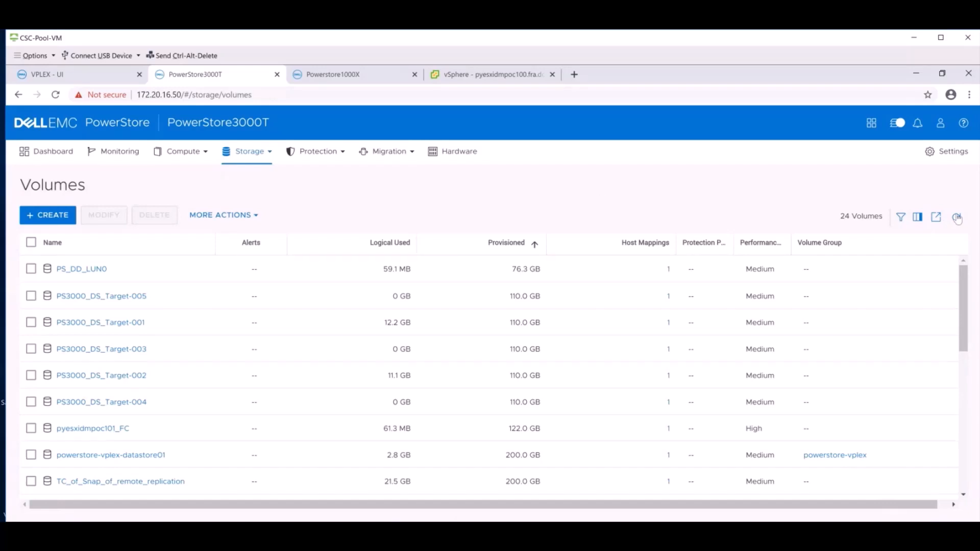
{"action": "left_click", "coordinate": [957, 216]}
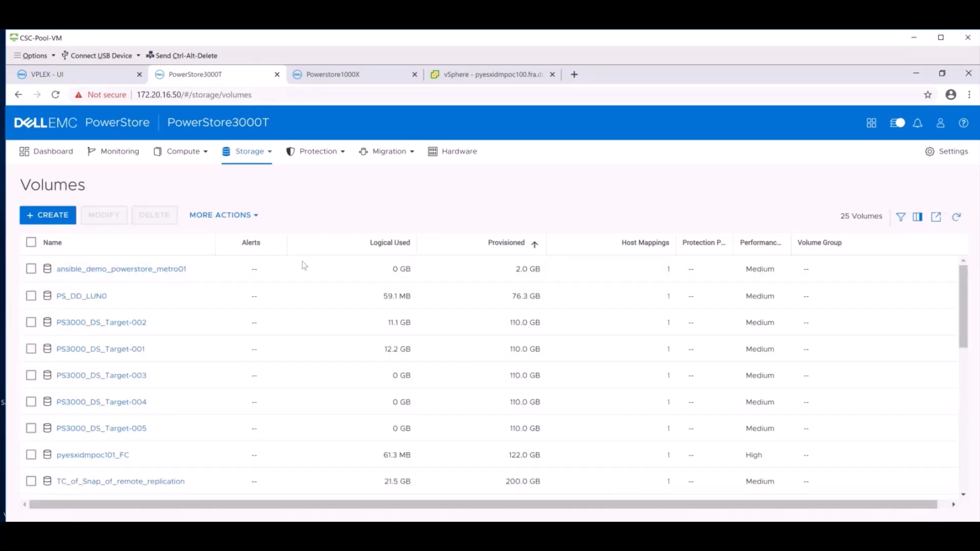
{"action": "left_click", "coordinate": [30, 268]}
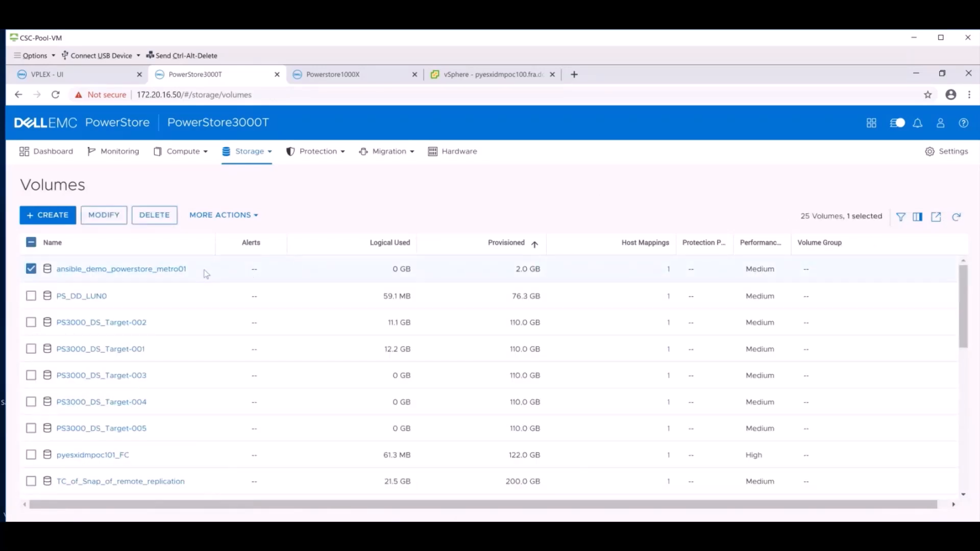
{"action": "mouse_move", "coordinate": [216, 272]}
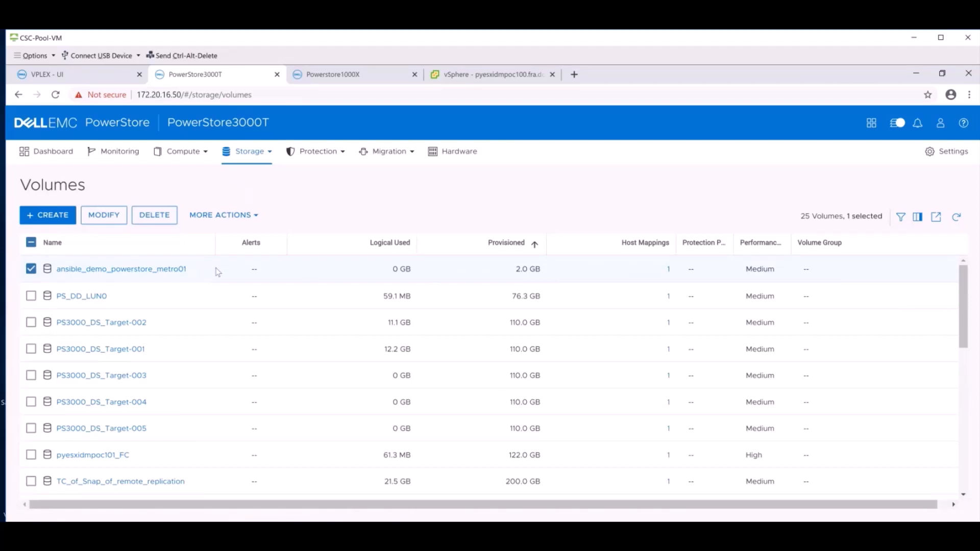
{"action": "mouse_move", "coordinate": [271, 263]}
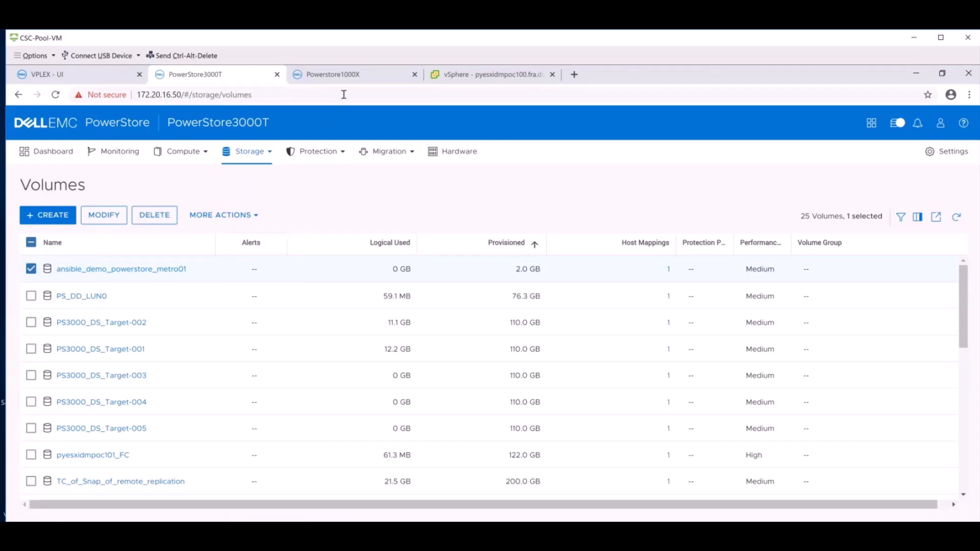
{"action": "mouse_move", "coordinate": [372, 76]}
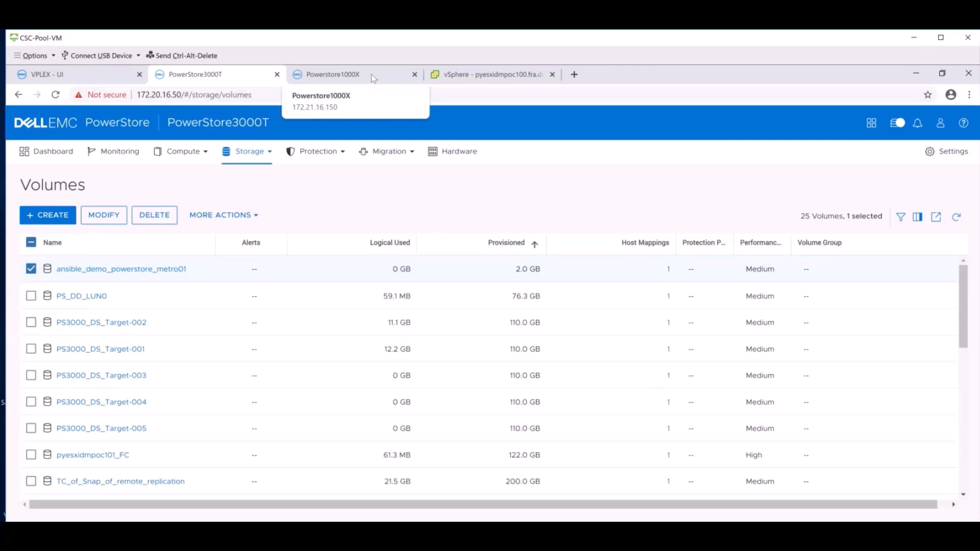
{"action": "left_click", "coordinate": [338, 75]}
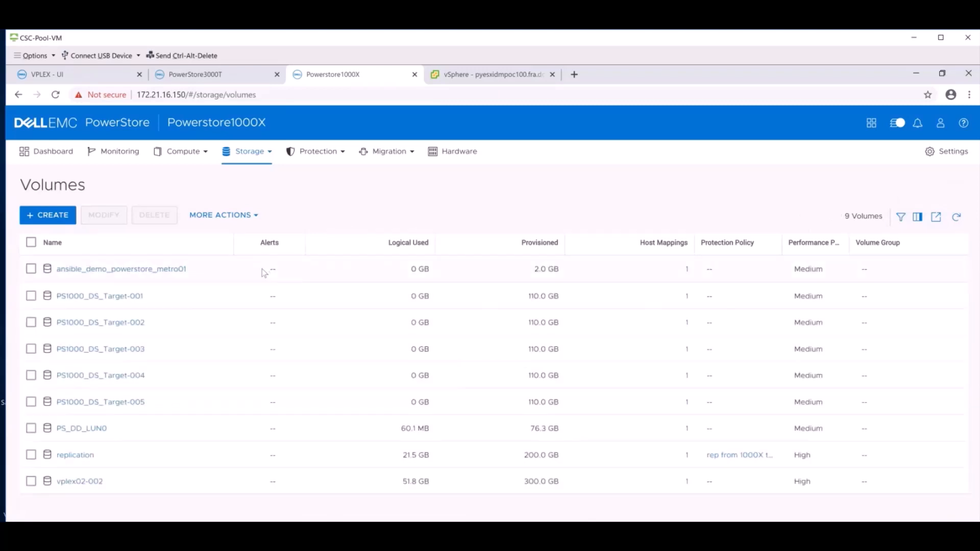
Select the 2 GB ansible_demo_powerstore_metro01 volume in the Powerstore1000X volumes list.
{"action": "left_click", "coordinate": [31, 269]}
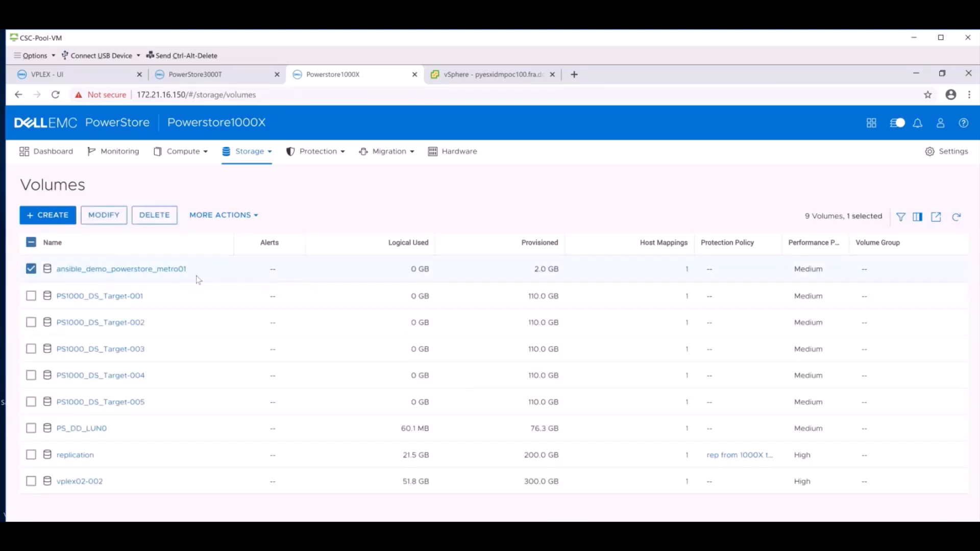
{"action": "mouse_move", "coordinate": [510, 80]}
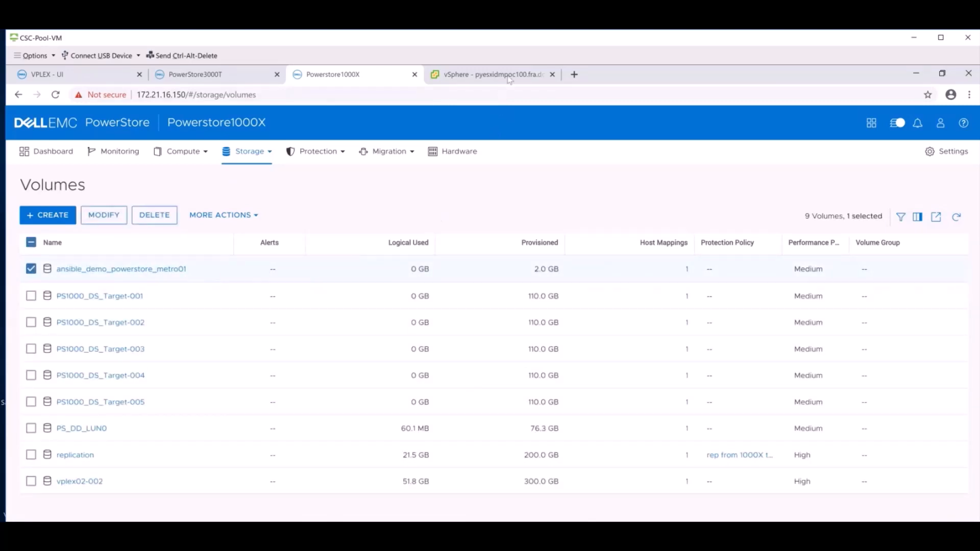
{"action": "mouse_move", "coordinate": [495, 74]}
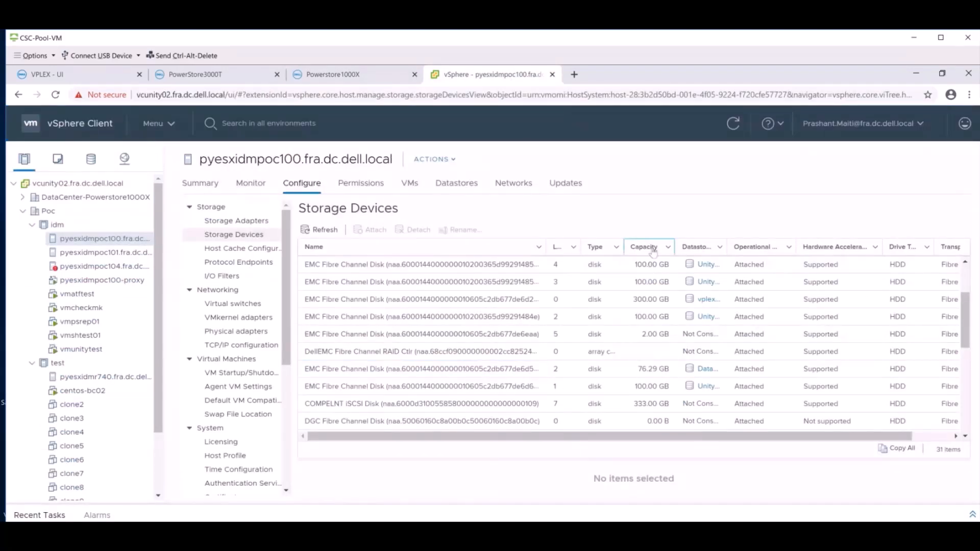
Sort host storage devices by capacity and show details of the new 2.00 GB EMC Fibre Channel disk.
{"action": "left_click", "coordinate": [644, 246]}
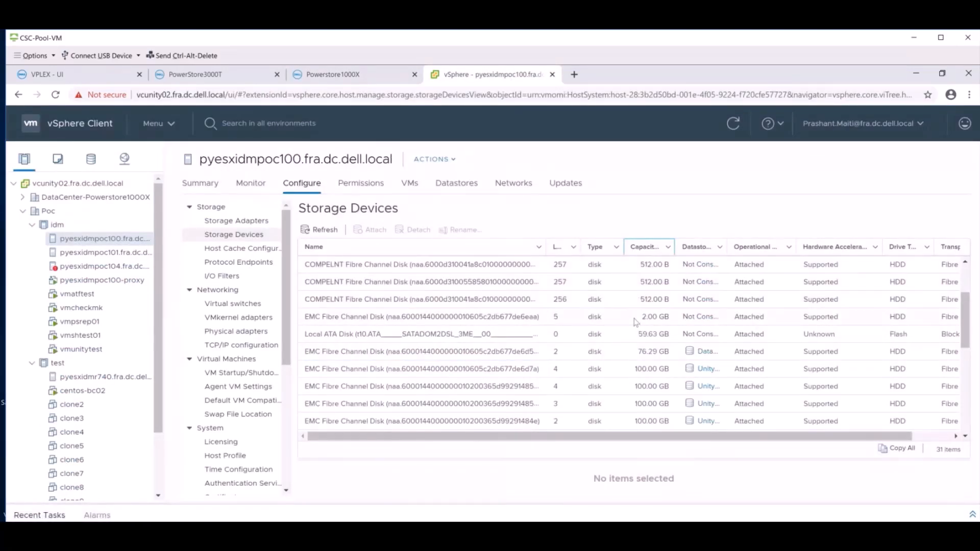
{"action": "left_click", "coordinate": [421, 317]}
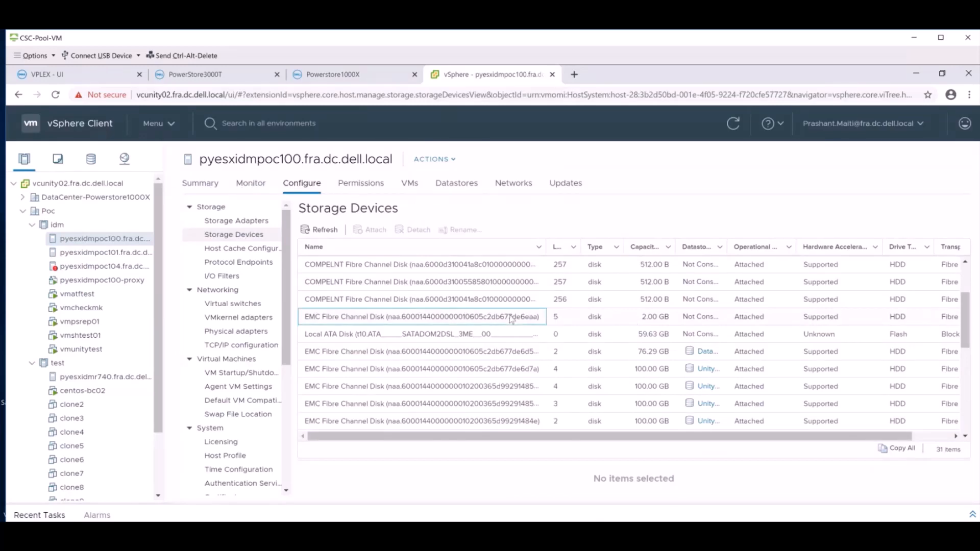
{"action": "left_click", "coordinate": [422, 316]}
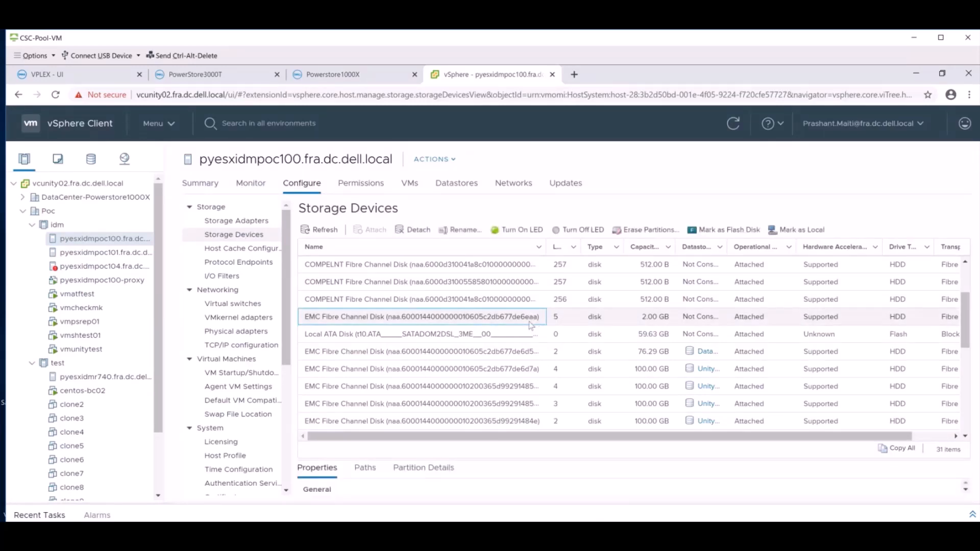